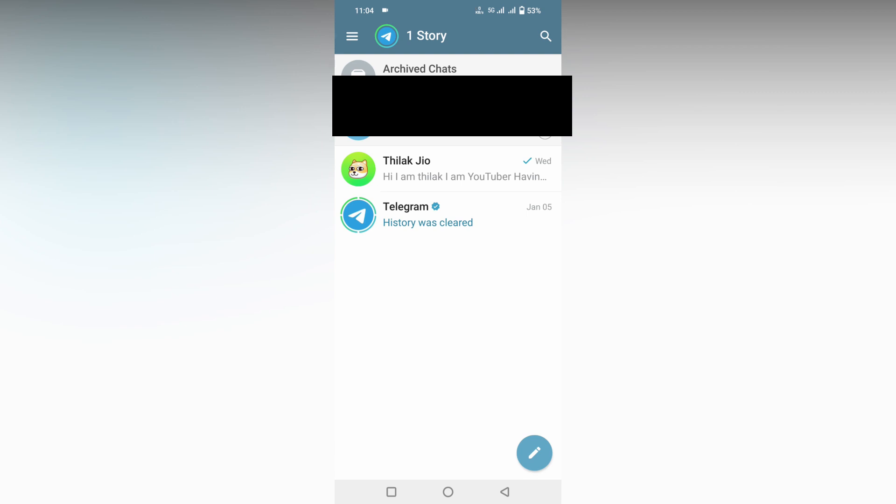
Open Telegram's Settings page from the navigation drawer
{"action": "left_click", "coordinate": [353, 36]}
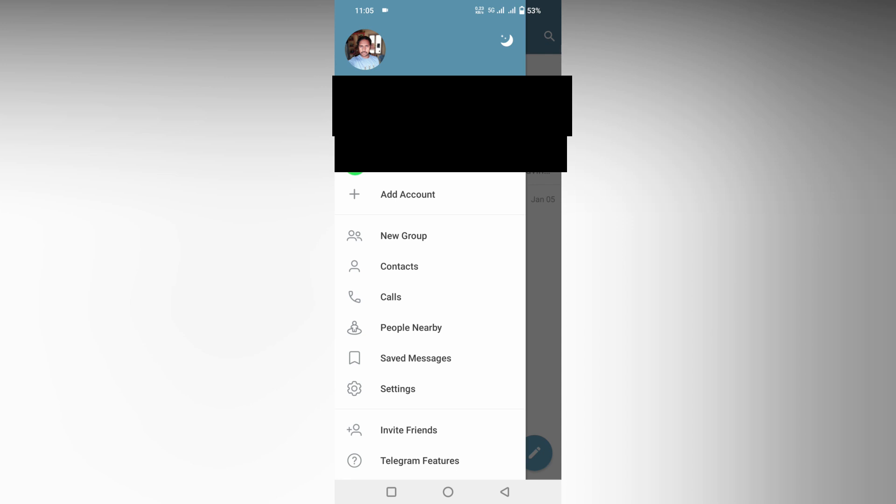
{"action": "left_click", "coordinate": [398, 388]}
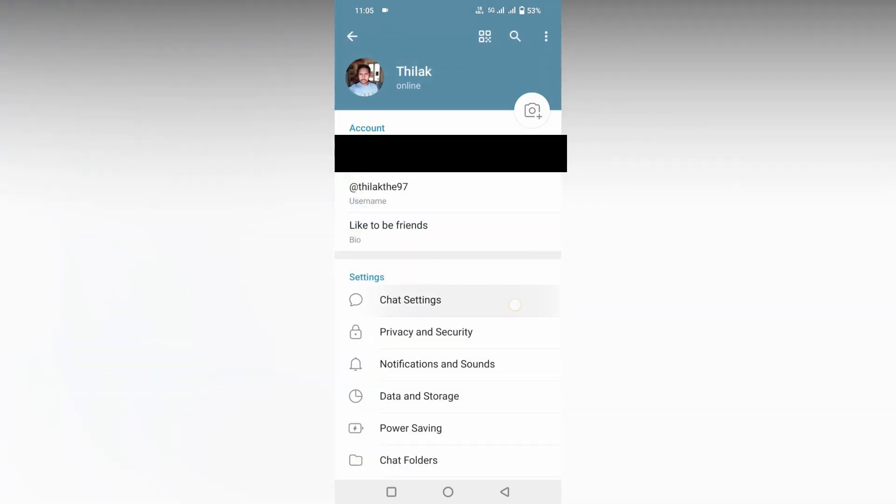
In Chat Settings, switch the chat list swipe gesture from Archive to Read, then go back
{"action": "left_click", "coordinate": [410, 300]}
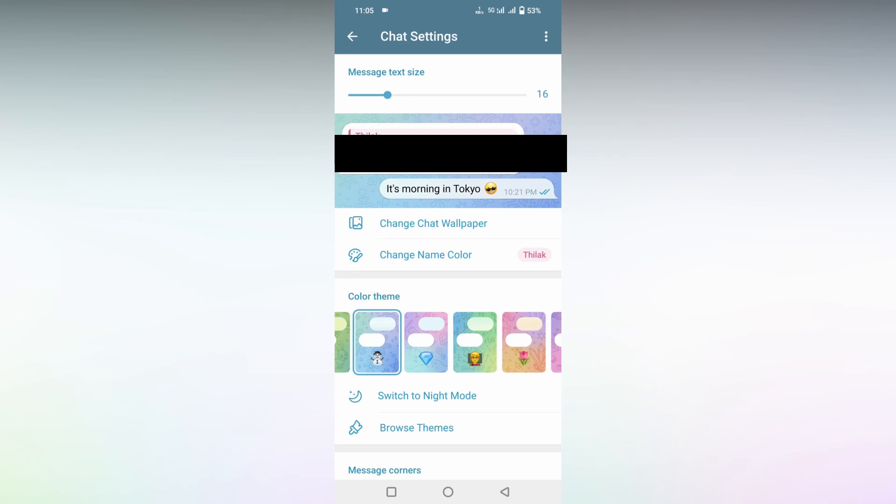
{"action": "scroll", "scroll_direction": "down", "scroll_amount": 3}
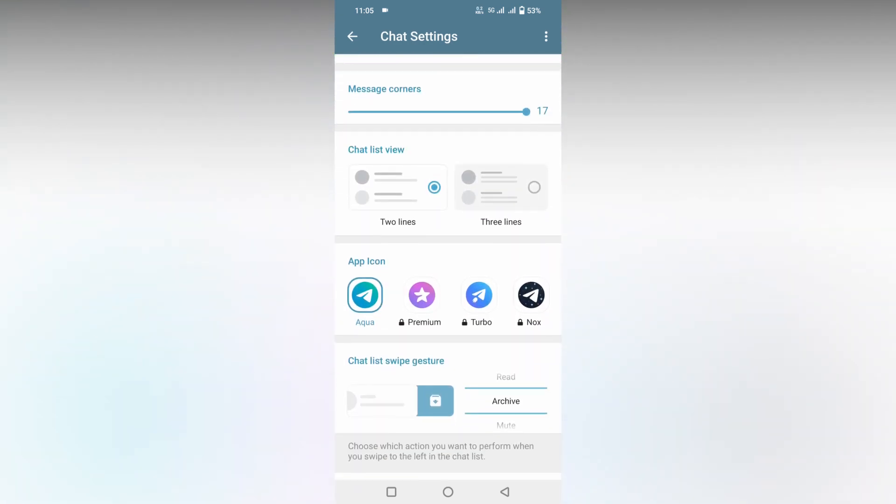
{"action": "scroll", "scroll_direction": "down", "scroll_amount": 3}
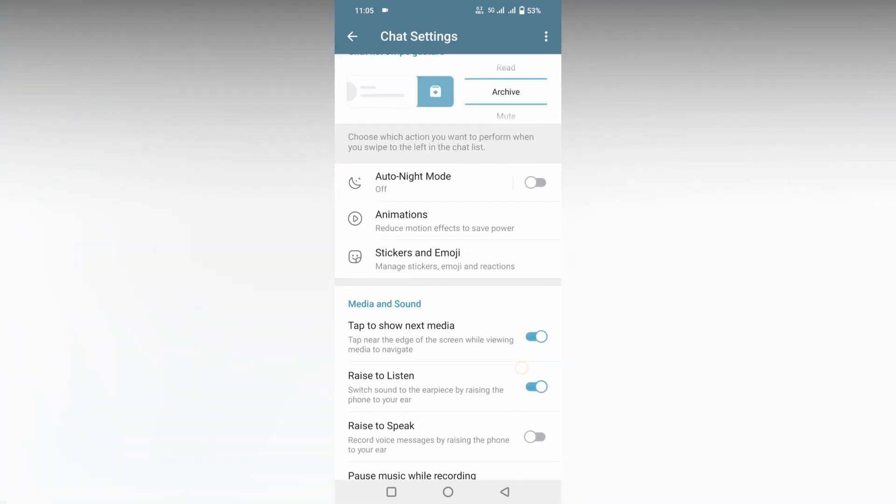
{"action": "scroll", "scroll_direction": "down", "scroll_amount": 3}
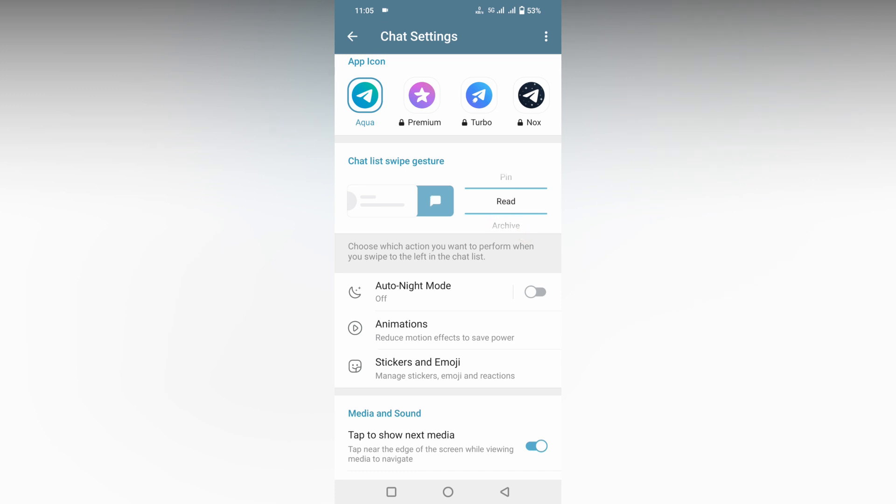
{"action": "left_click", "coordinate": [354, 36]}
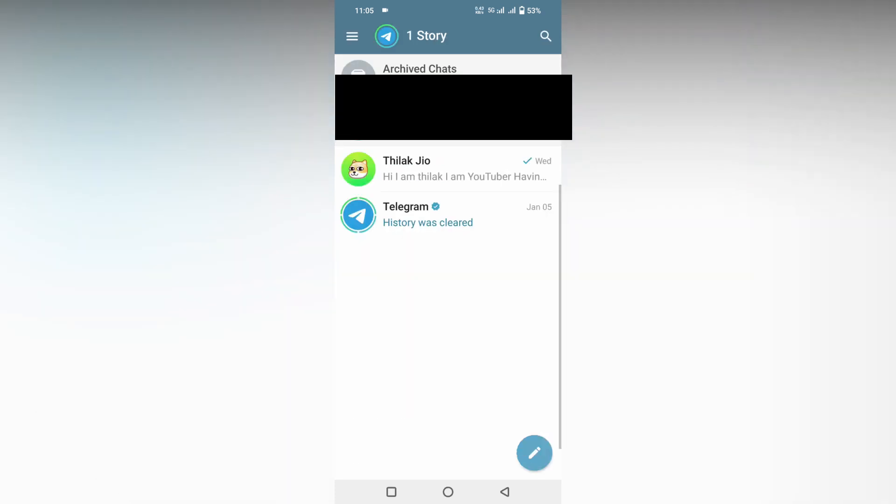